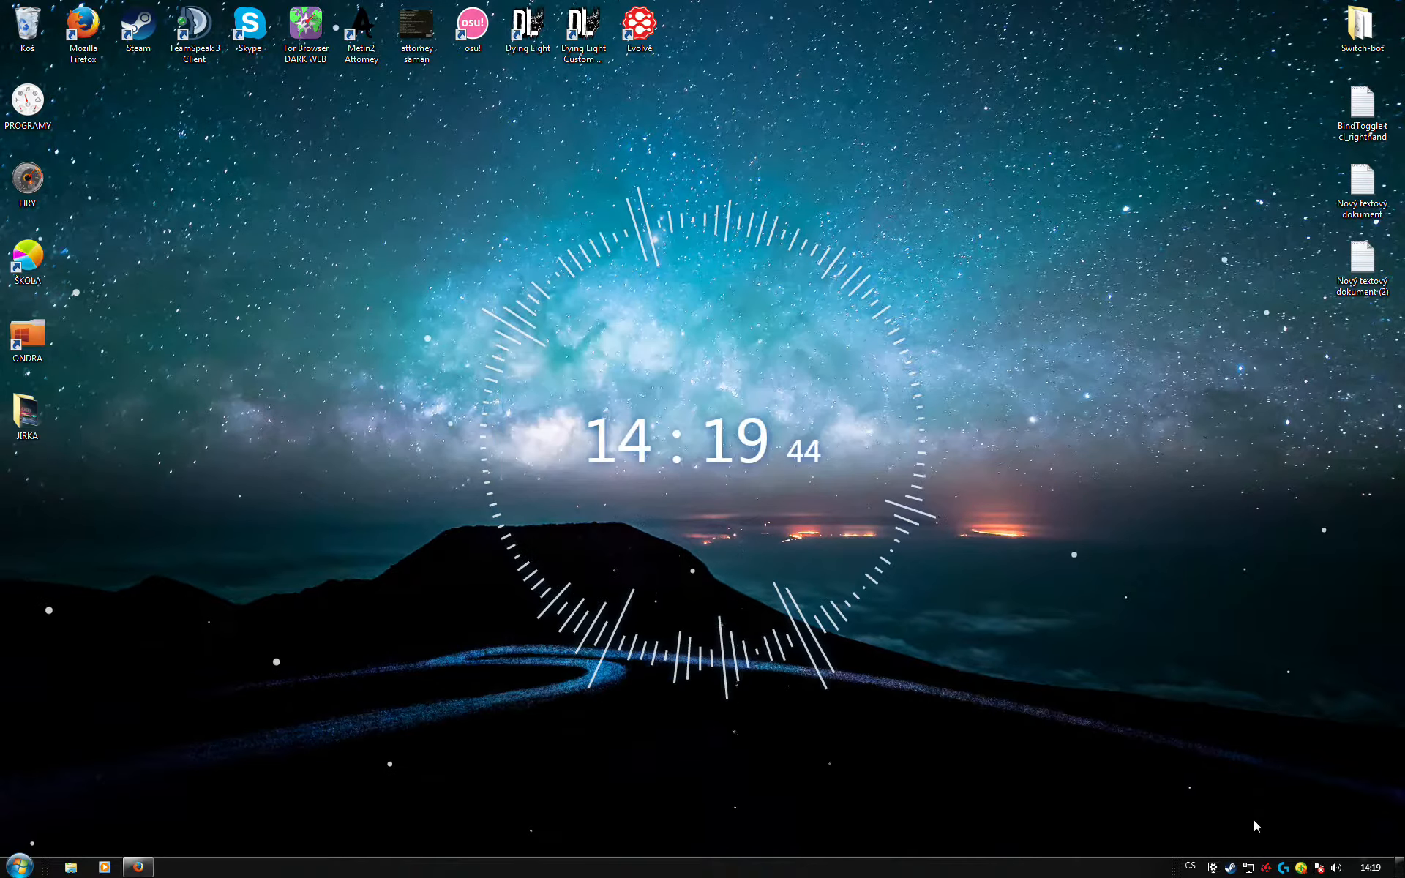
pyautogui.moveTo(1225, 623)
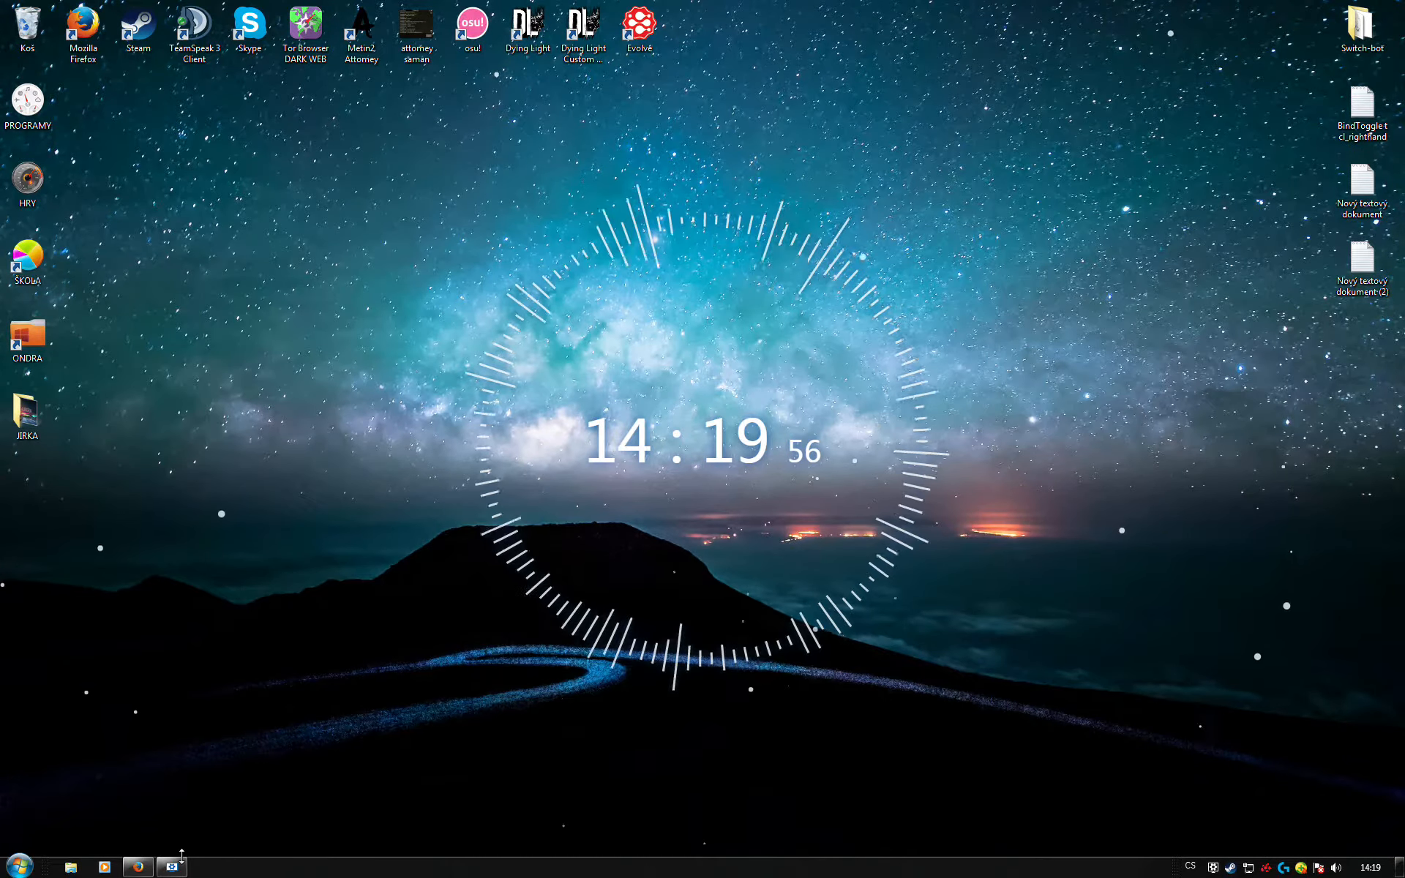
# Step: Open the wallpaper browser and apply the Deep Space galaxy wallpaper
pyautogui.click(171, 866)
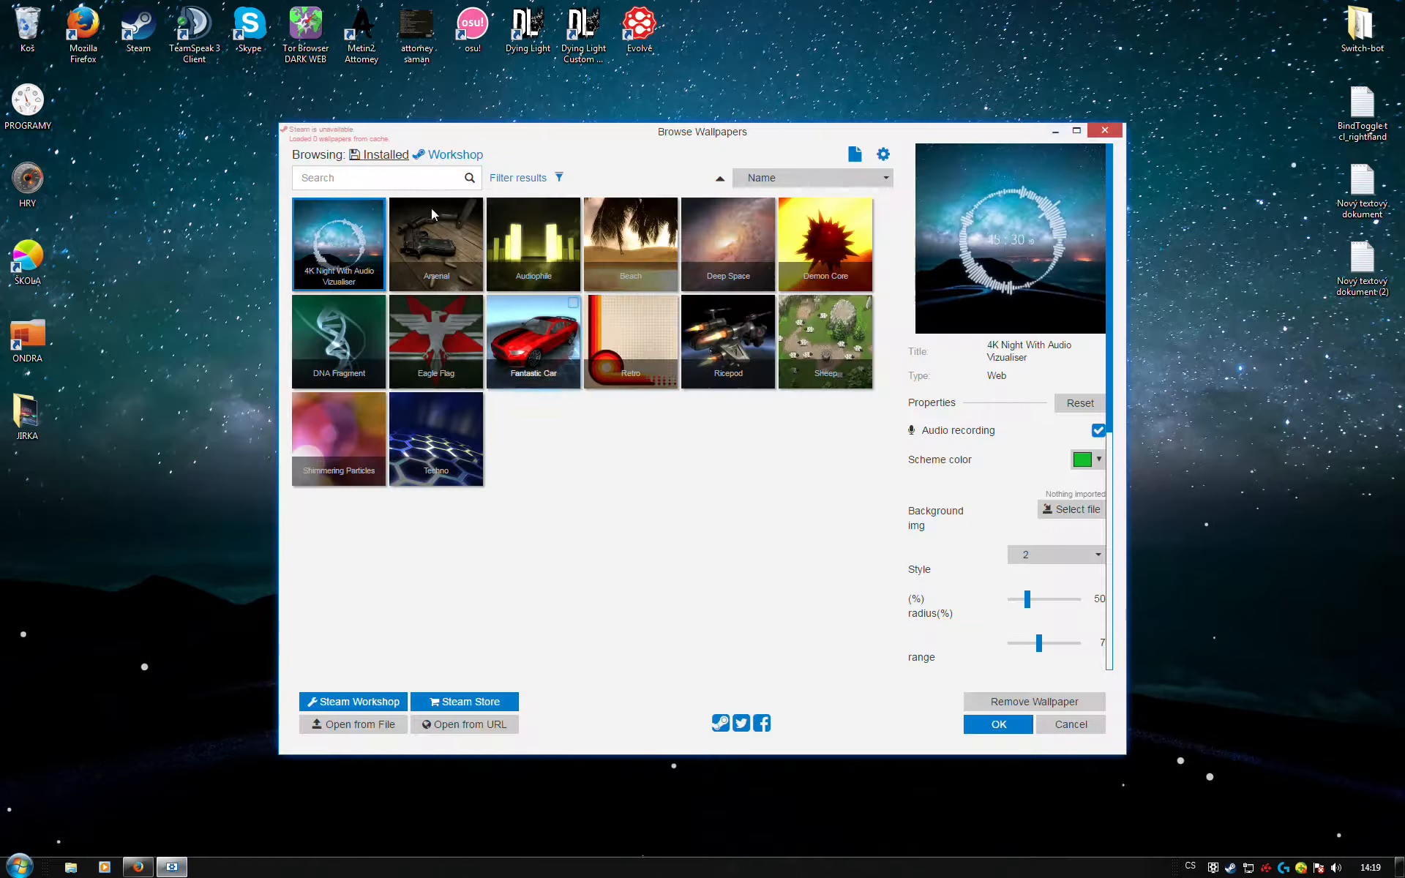
pyautogui.click(436, 243)
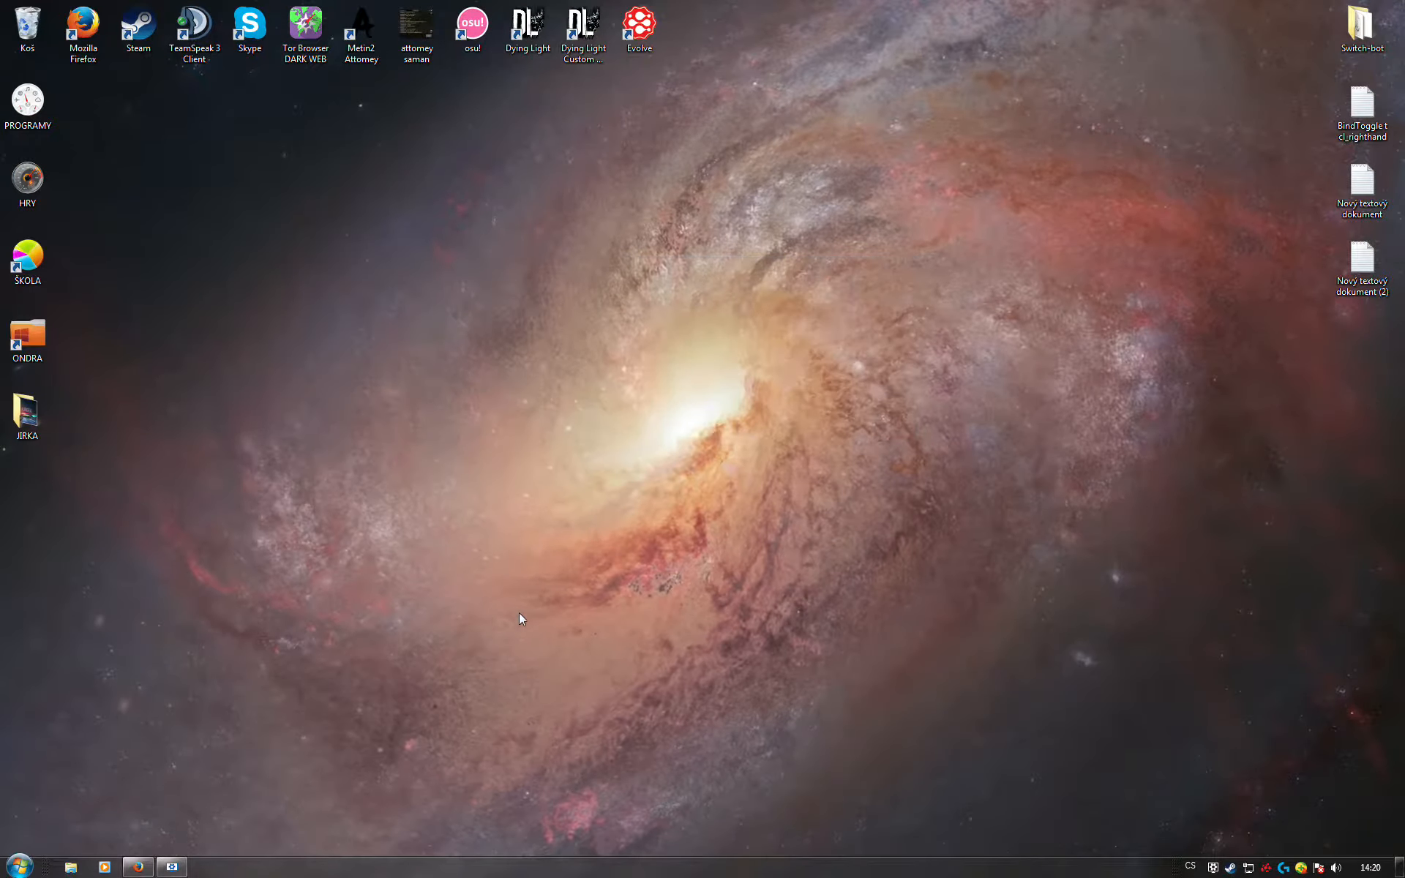
pyautogui.moveTo(628, 466)
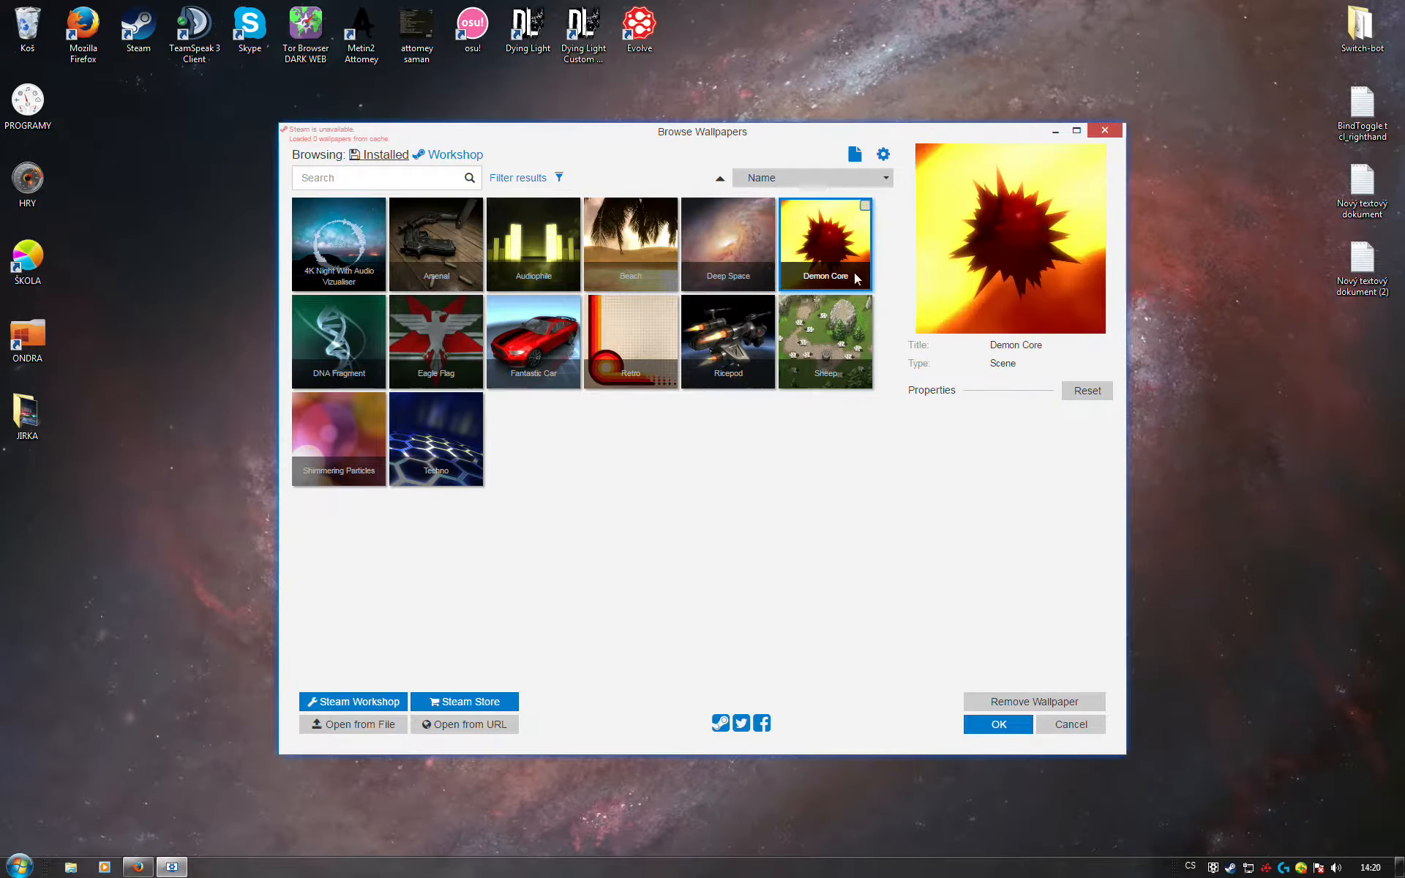
# Step: Preview Demon Core, DNA Fragment and Retro, then settle on the Ricepod spaceship wallpaper
pyautogui.click(998, 724)
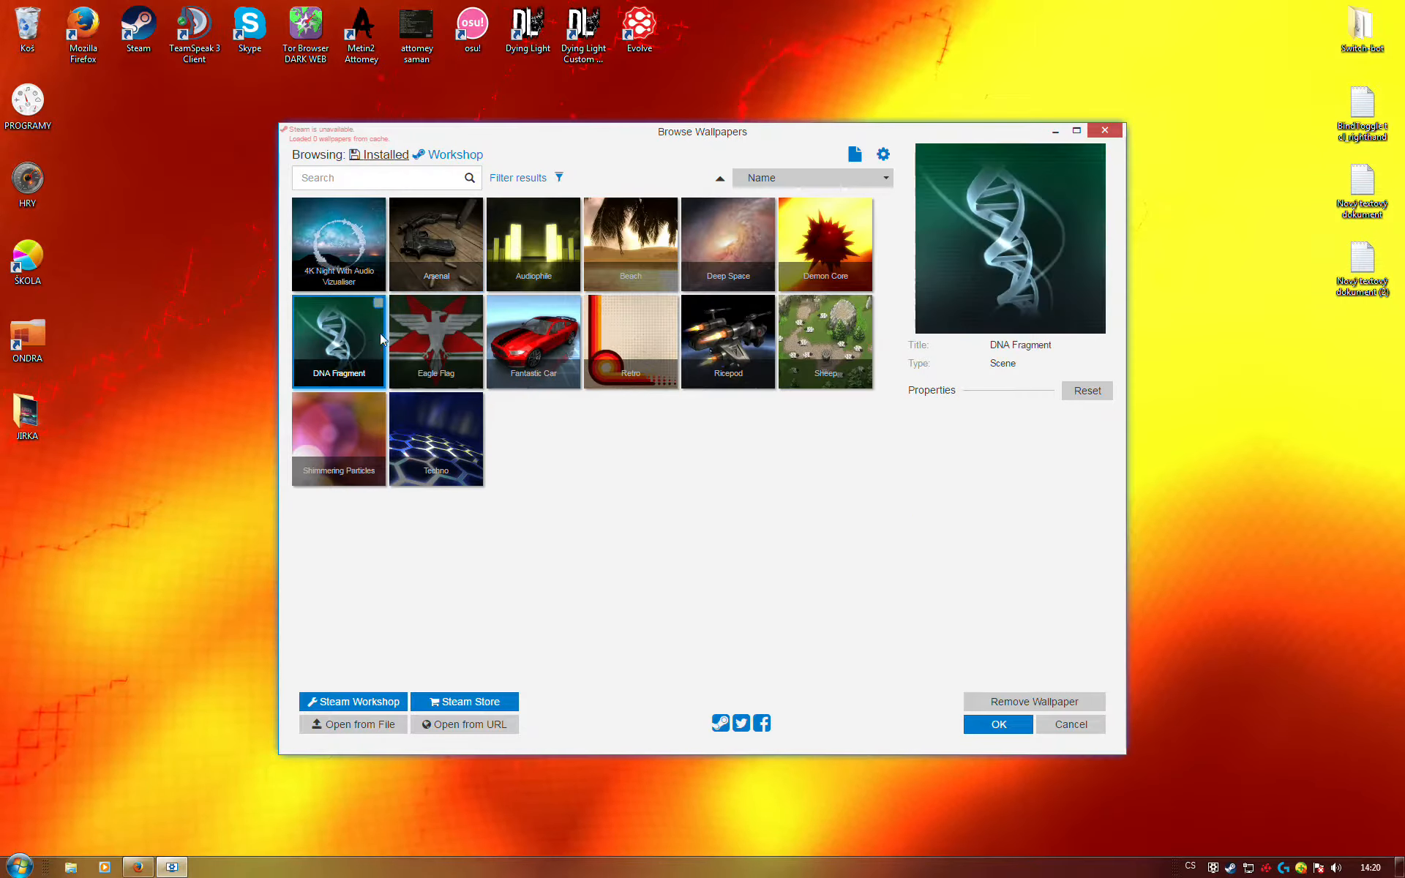
pyautogui.click(998, 724)
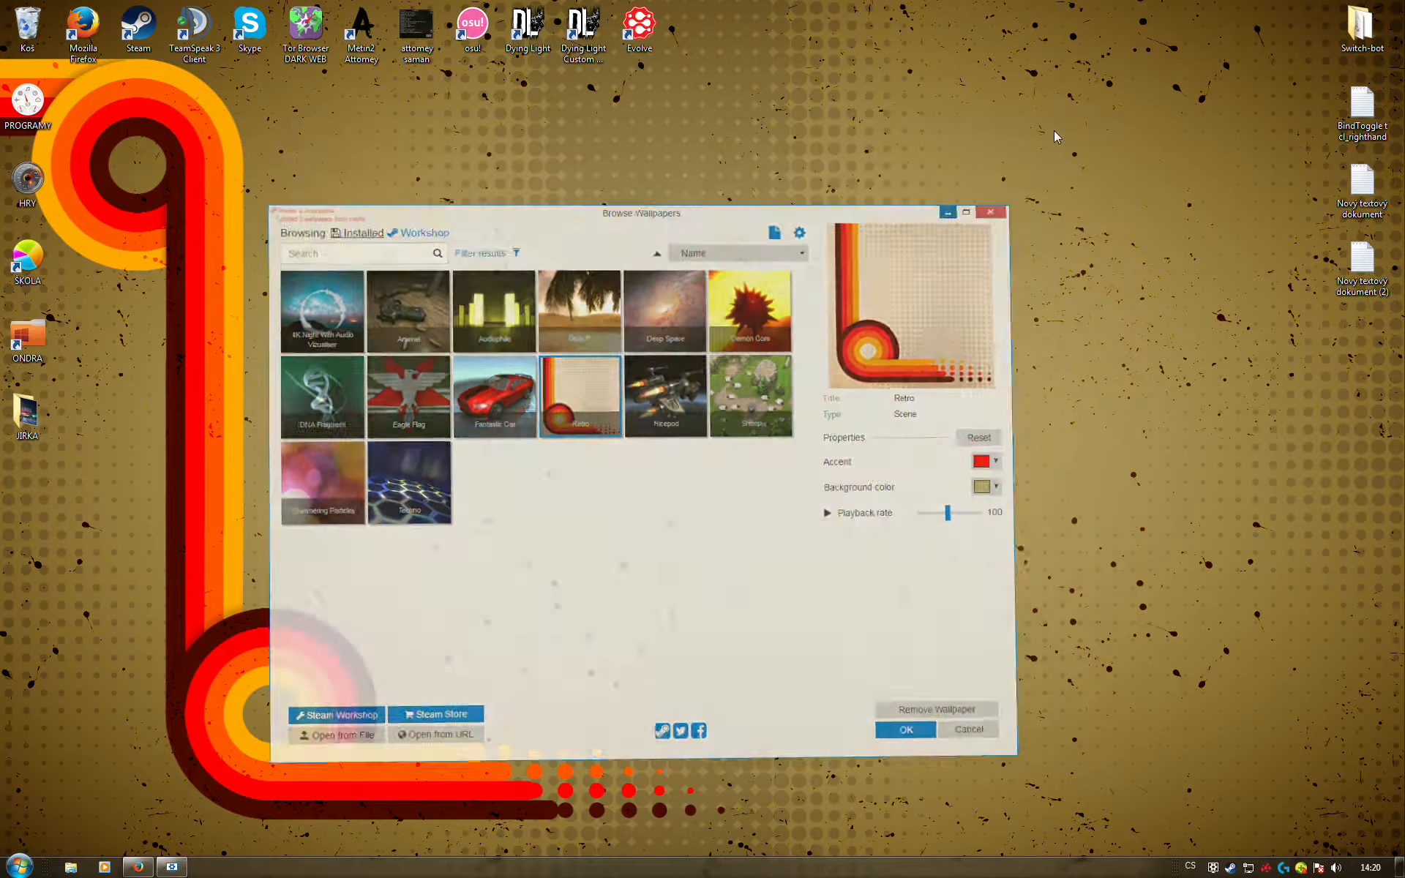
pyautogui.click(905, 729)
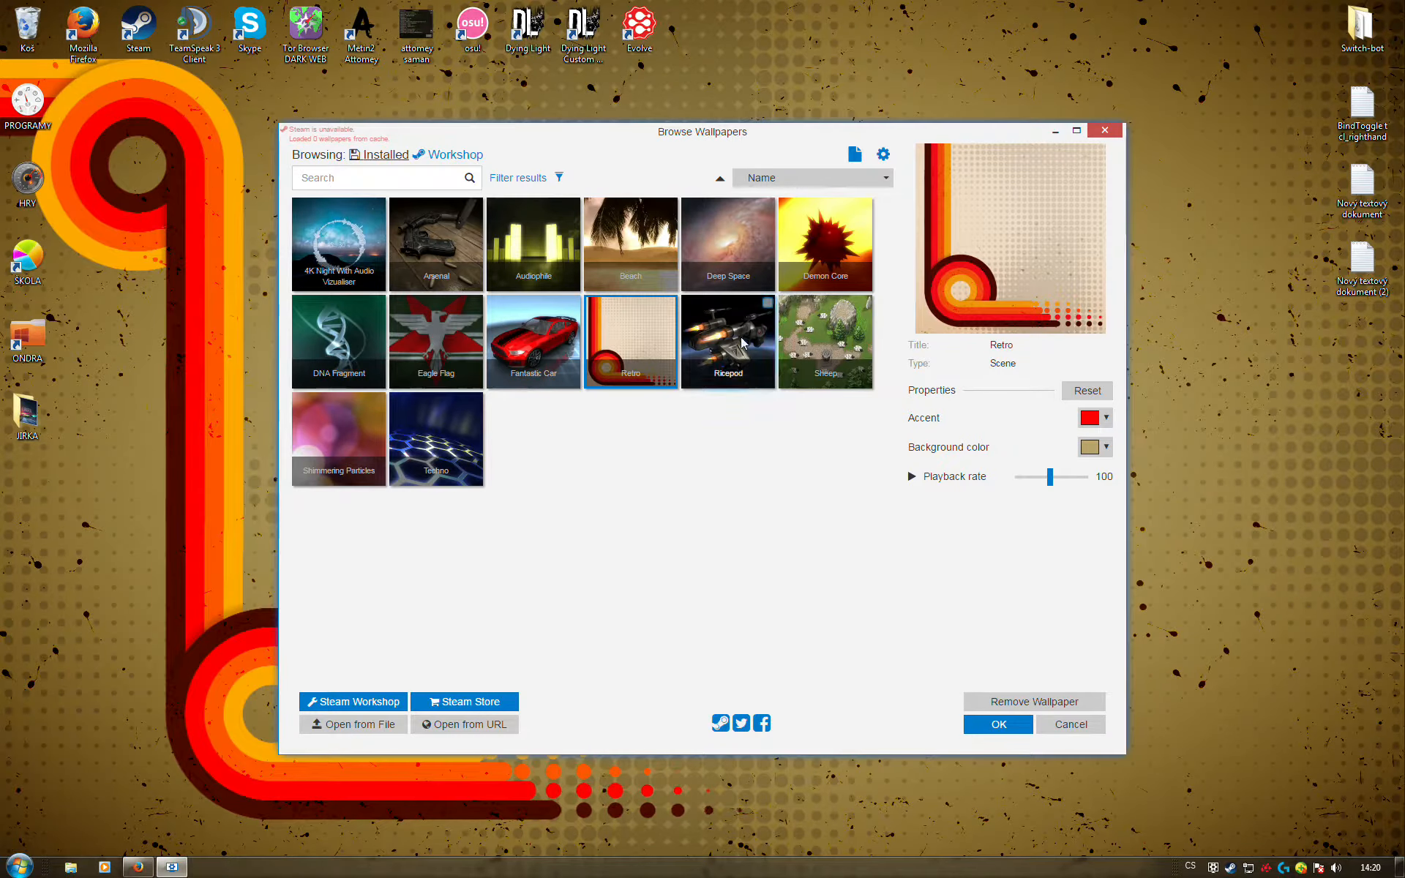
pyautogui.click(997, 724)
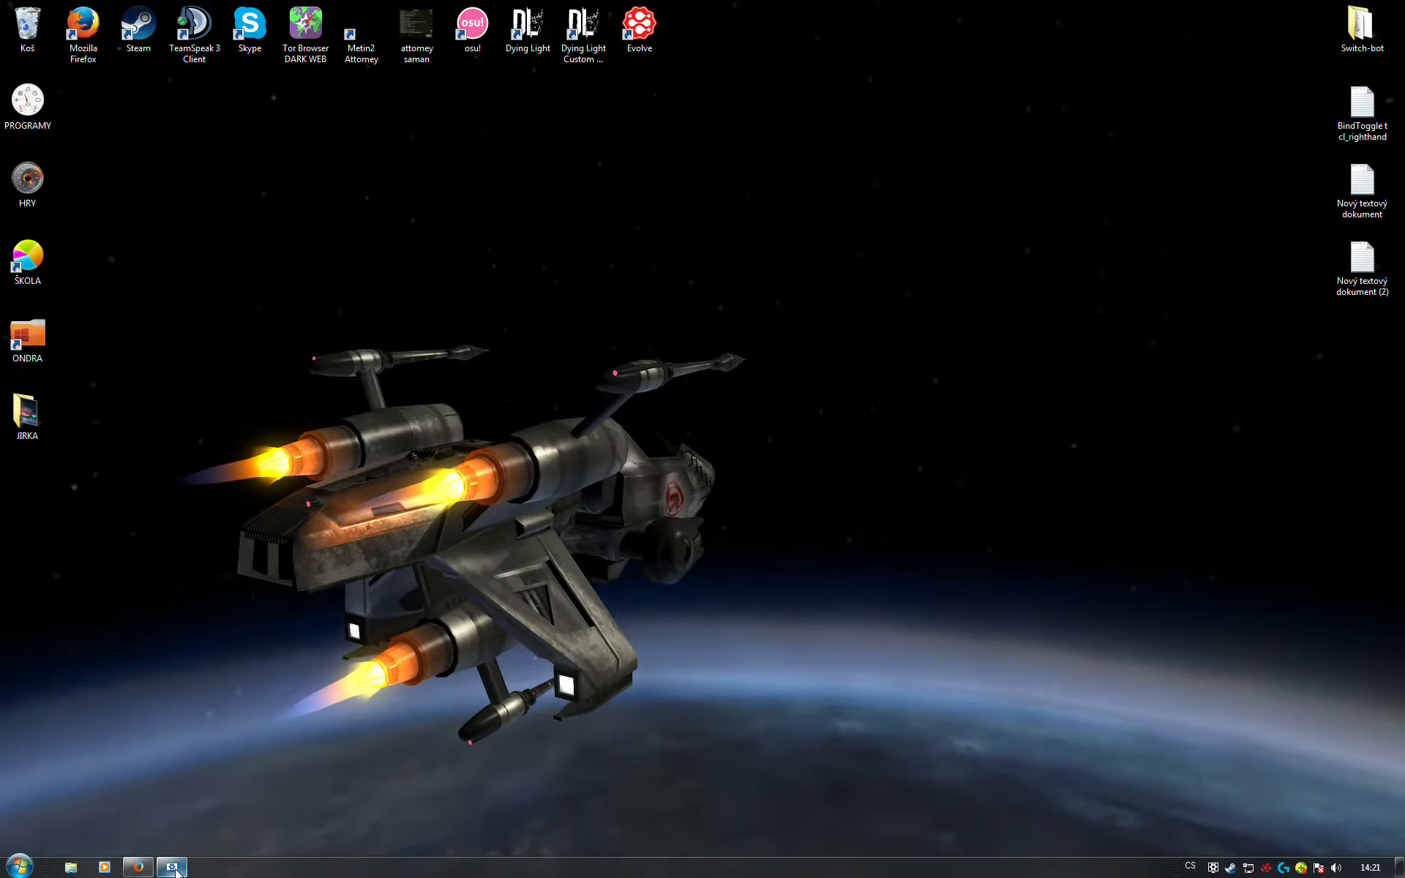
# Step: Reopen Wallpaper Engine from the taskbar and apply the blue Techno hexagon wallpaper
pyautogui.click(171, 866)
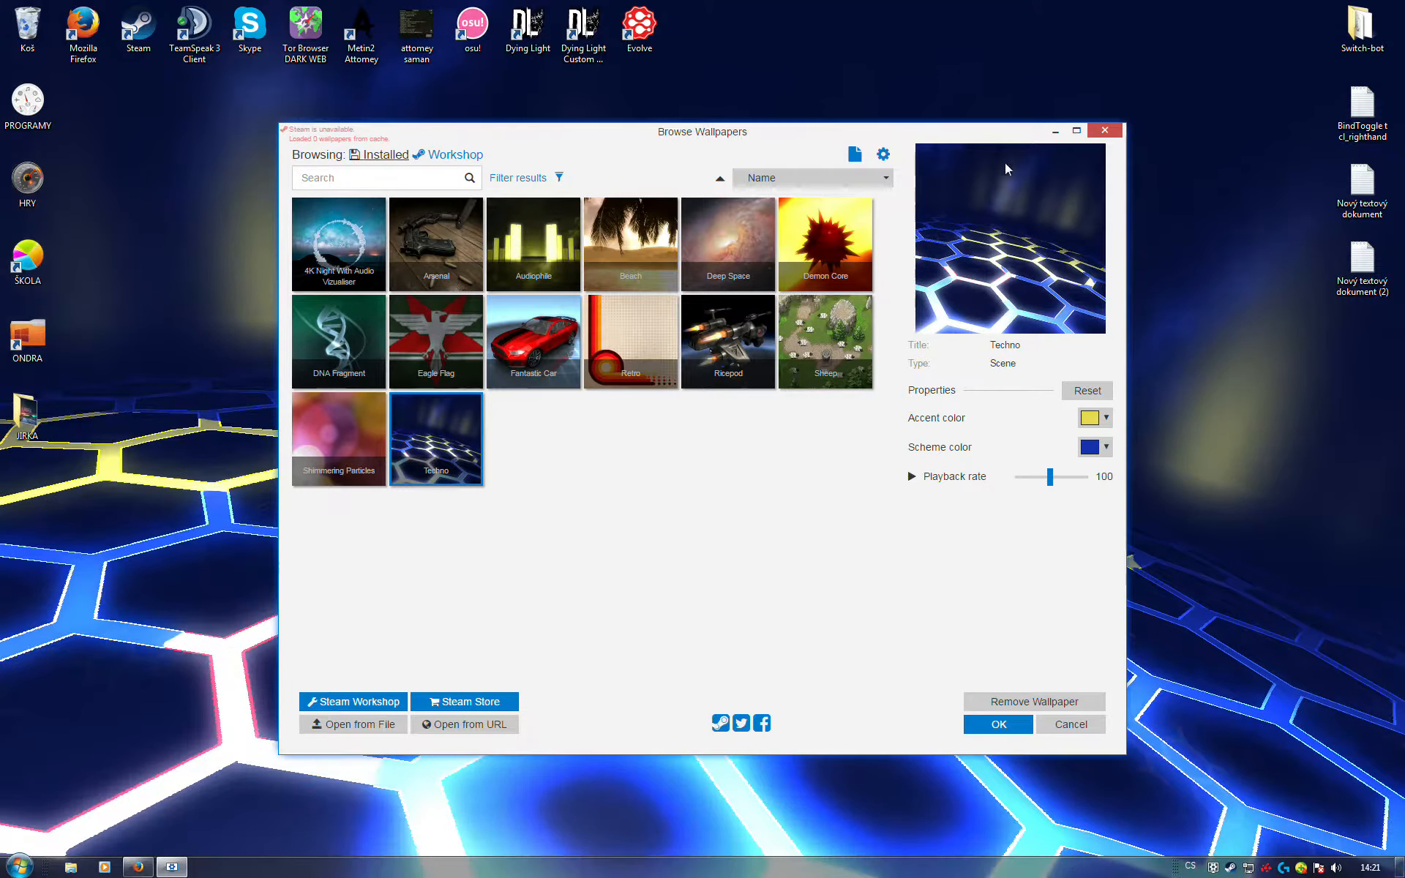
pyautogui.click(998, 724)
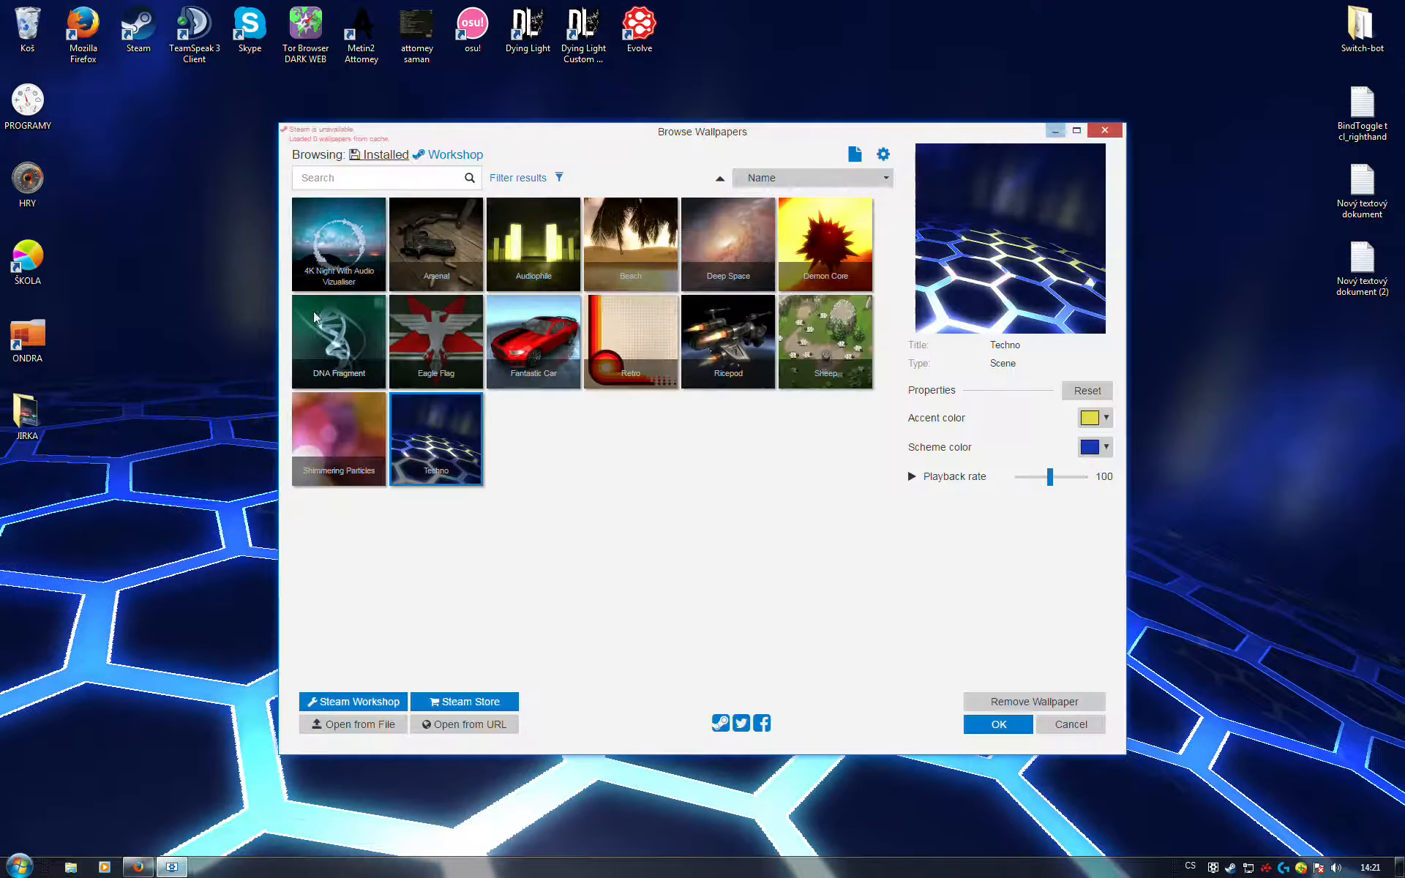
# Step: Apply the 4K Night With Audio Vizualiser wallpaper and close the browser
pyautogui.click(998, 724)
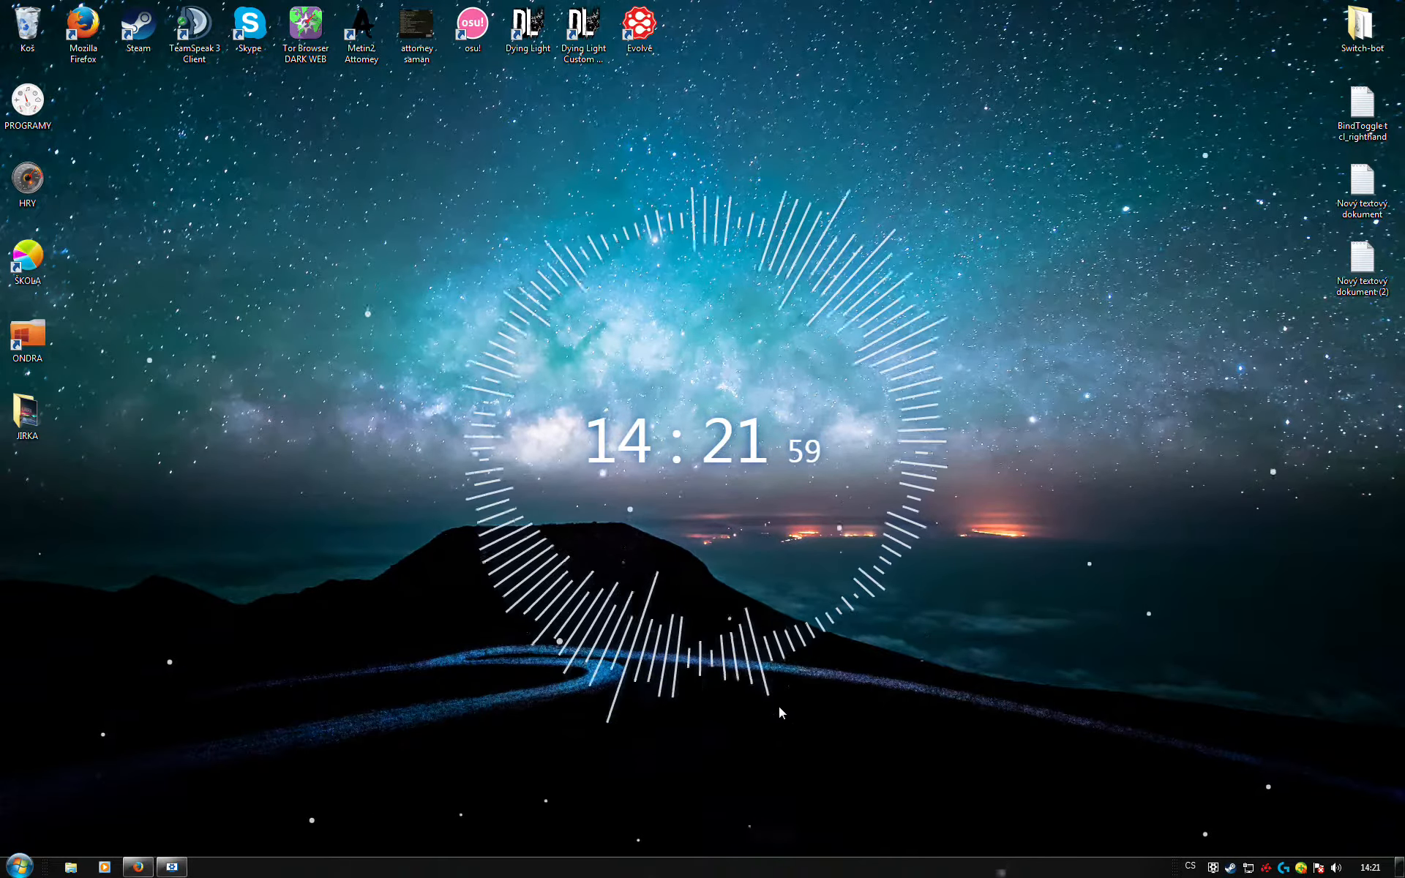
pyautogui.moveTo(968, 391)
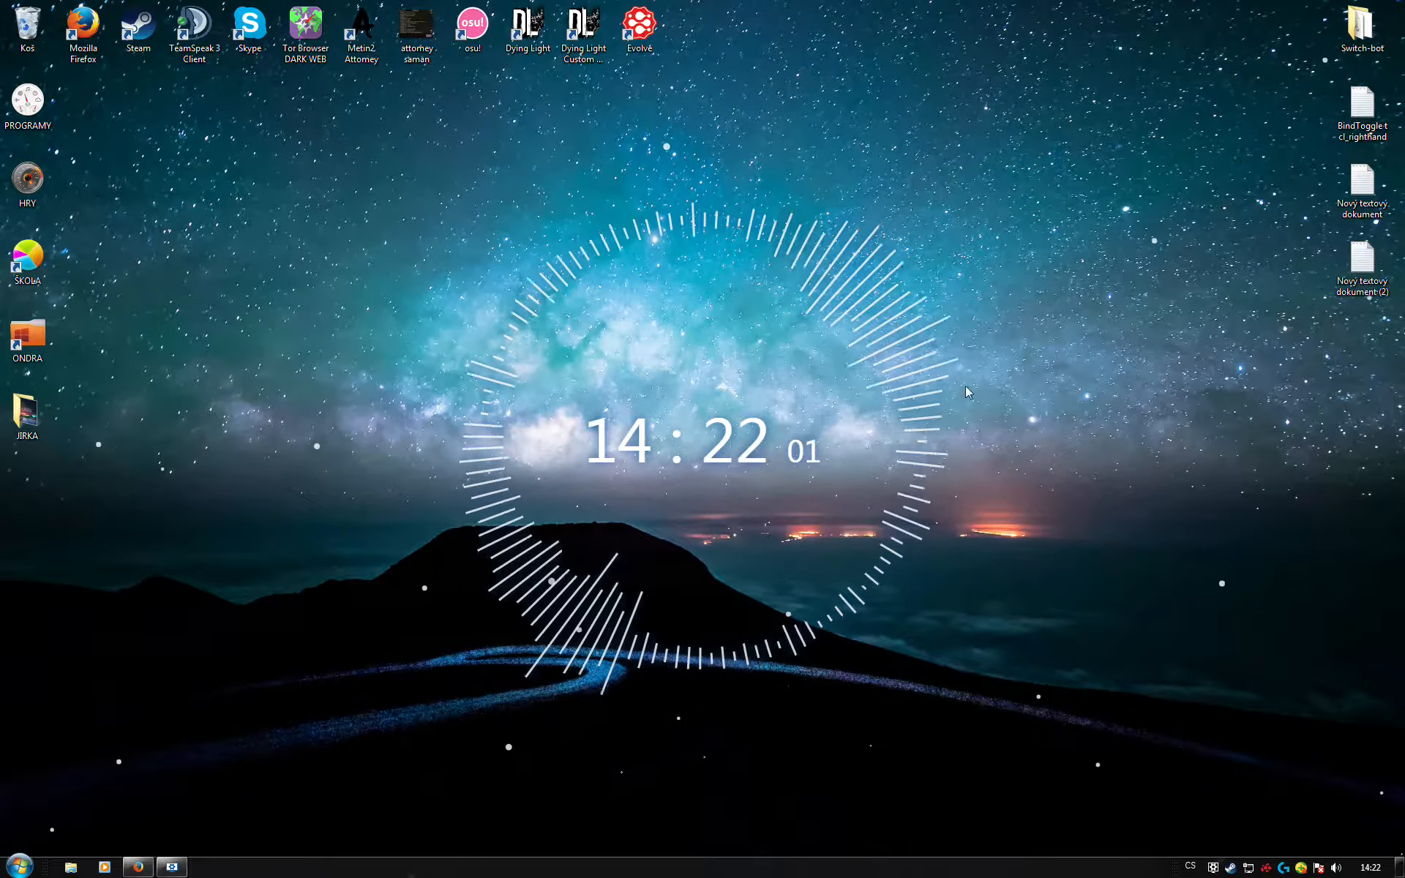